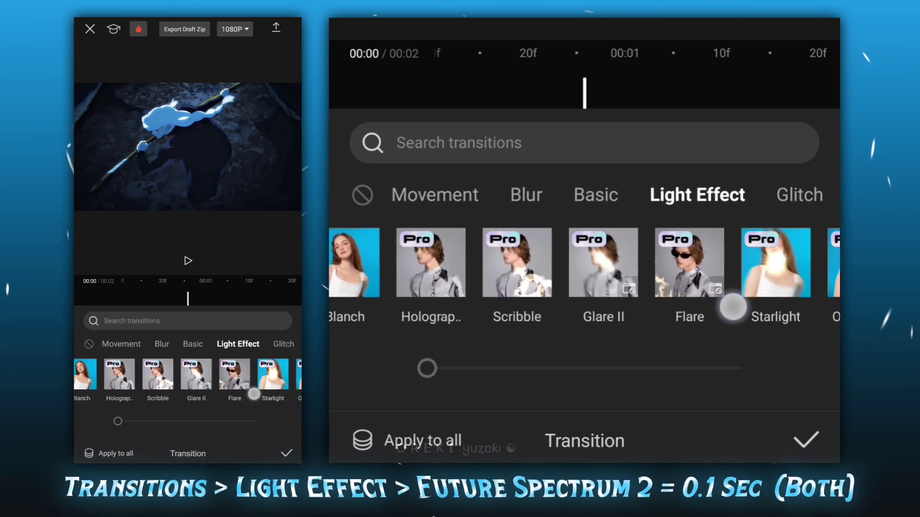
# - Put a 0.1-second Future Spectrum II light transition on both clip joins
pyautogui.hscroll(3)
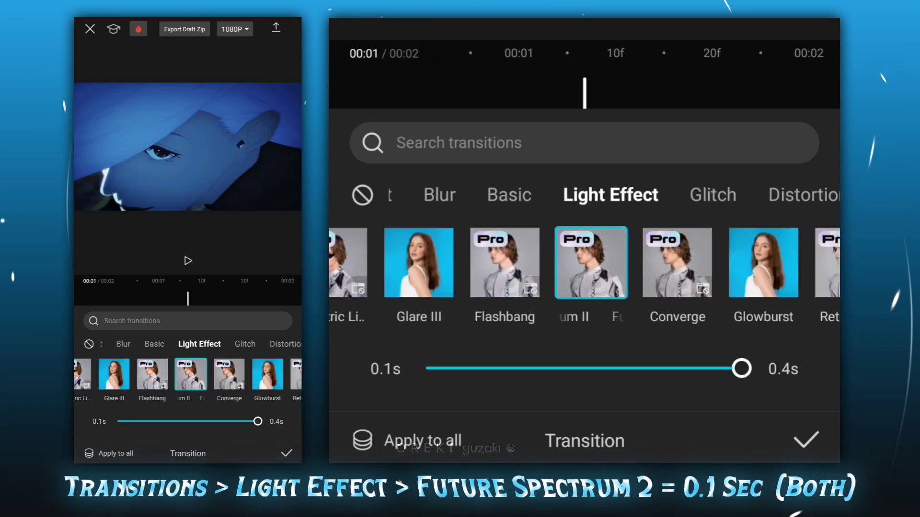
pyautogui.click(806, 440)
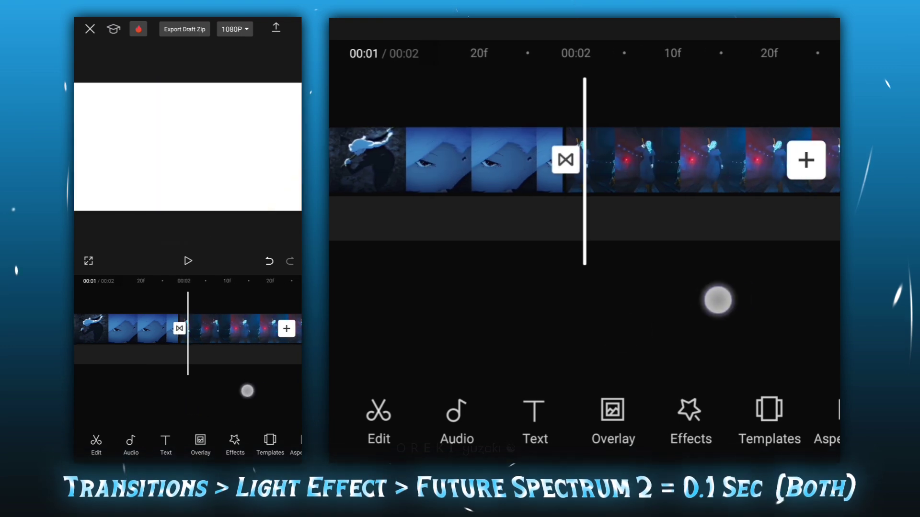
pyautogui.click(565, 158)
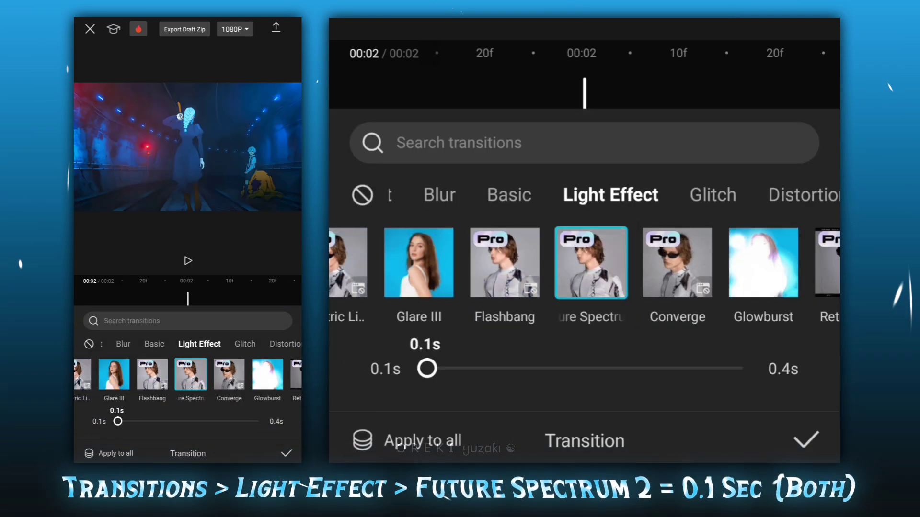
pyautogui.click(806, 441)
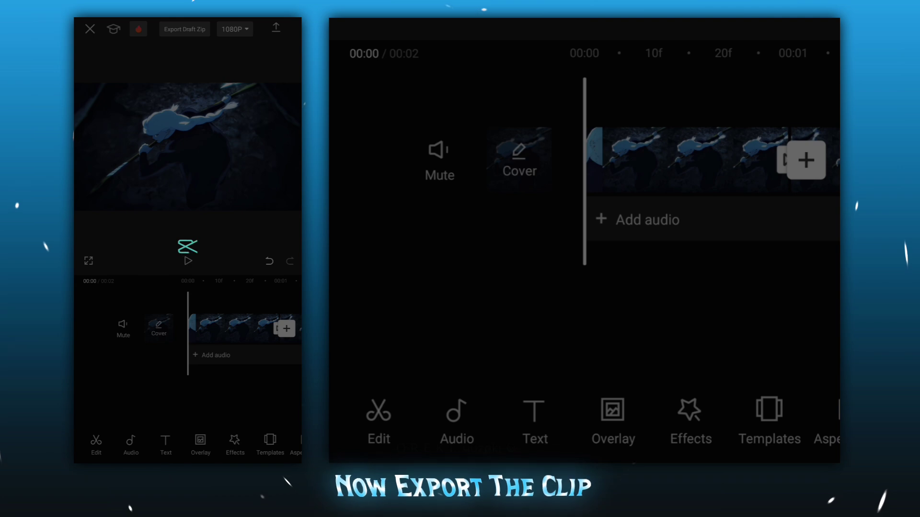
# - Finish exporting the clip with the Future Spectrum transitions
pyautogui.click(276, 28)
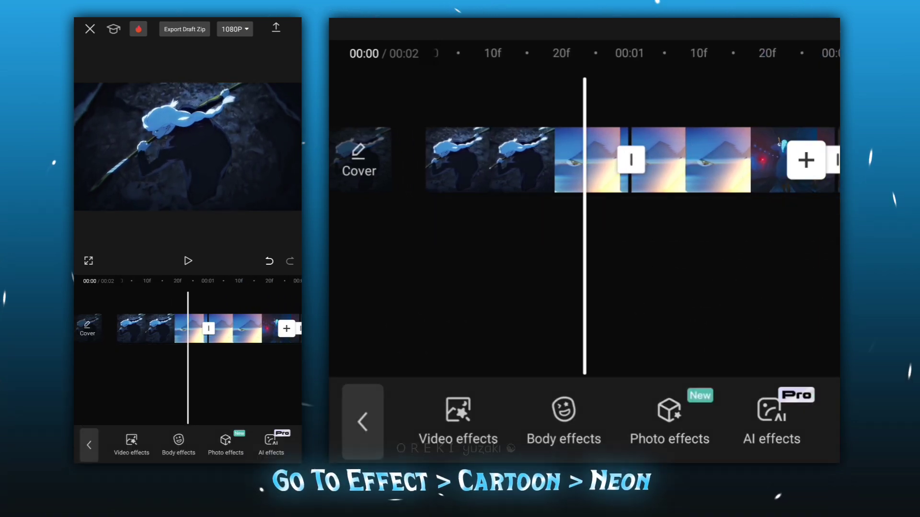
# - Apply the Neon cartoon effect from the video effects library
pyautogui.click(457, 419)
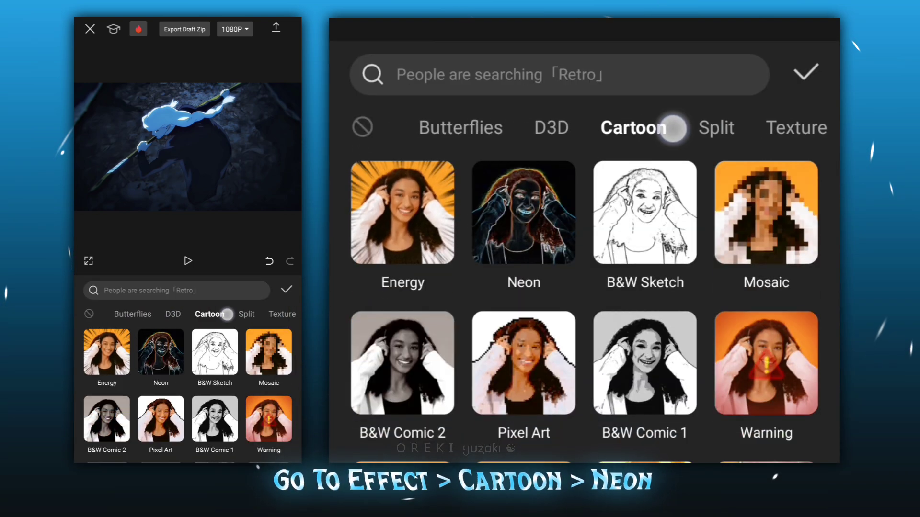
pyautogui.click(524, 212)
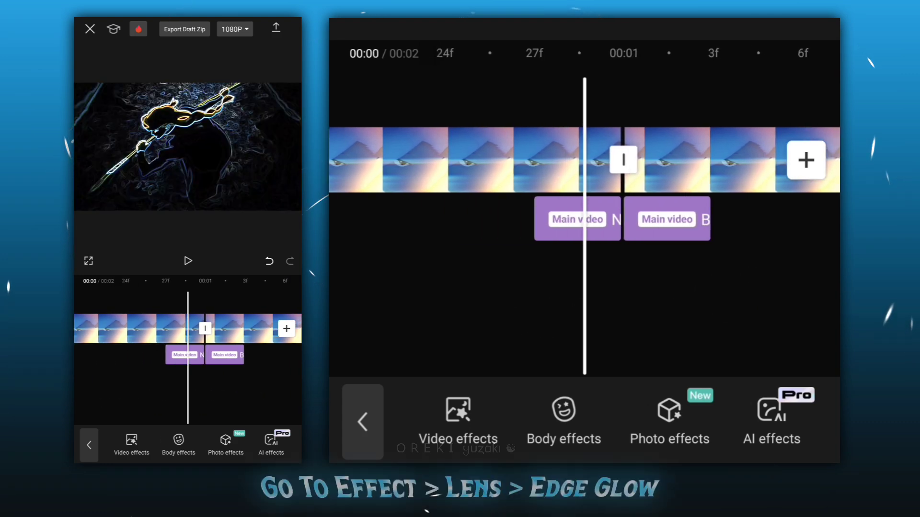
# - Apply the Edge Glow effect from the Lens effects category
pyautogui.click(457, 419)
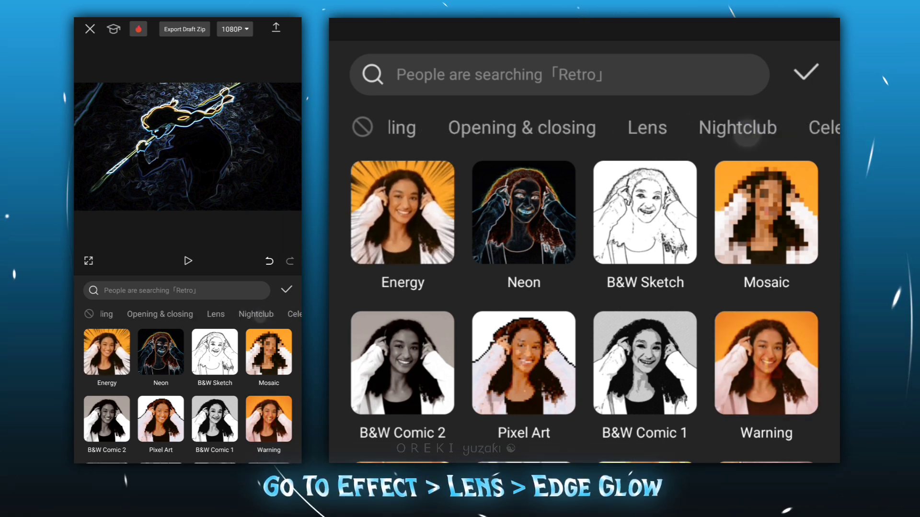
pyautogui.click(647, 128)
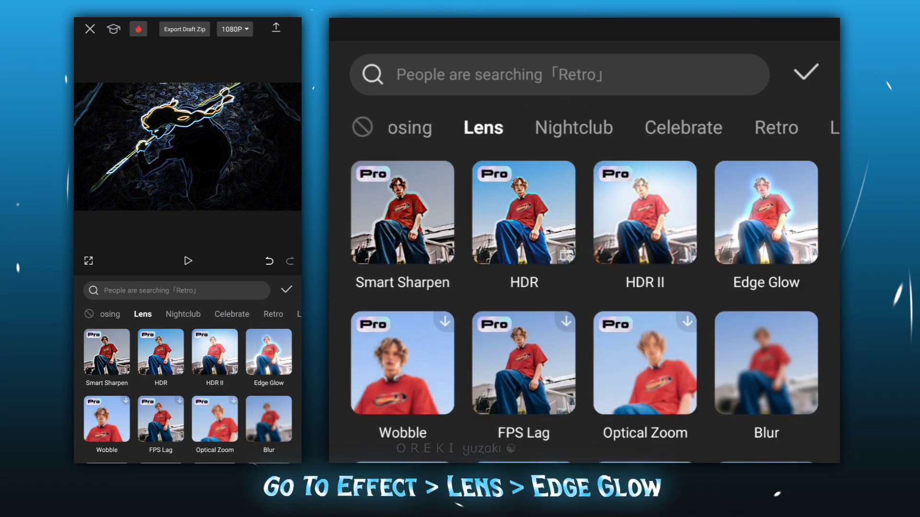
pyautogui.click(548, 128)
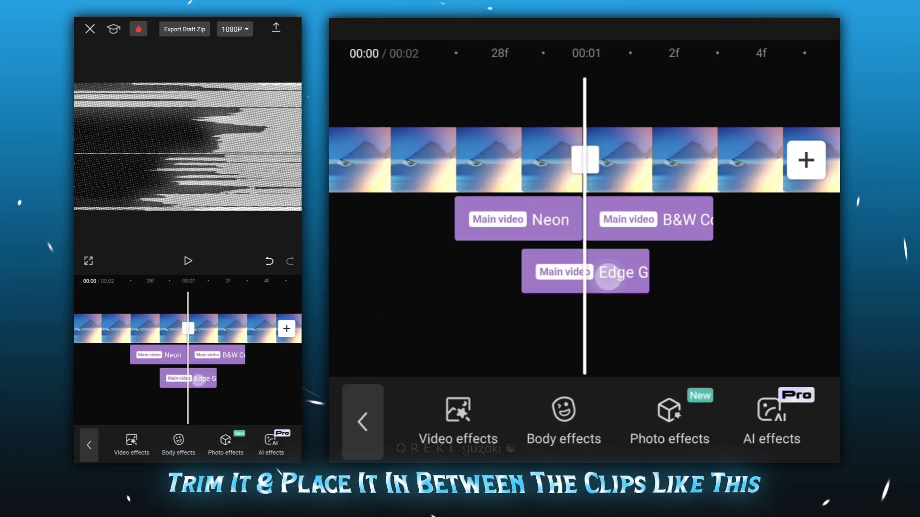
# - Lower the Edge Glow effect's glow strength to 50 and confirm
pyautogui.click(600, 272)
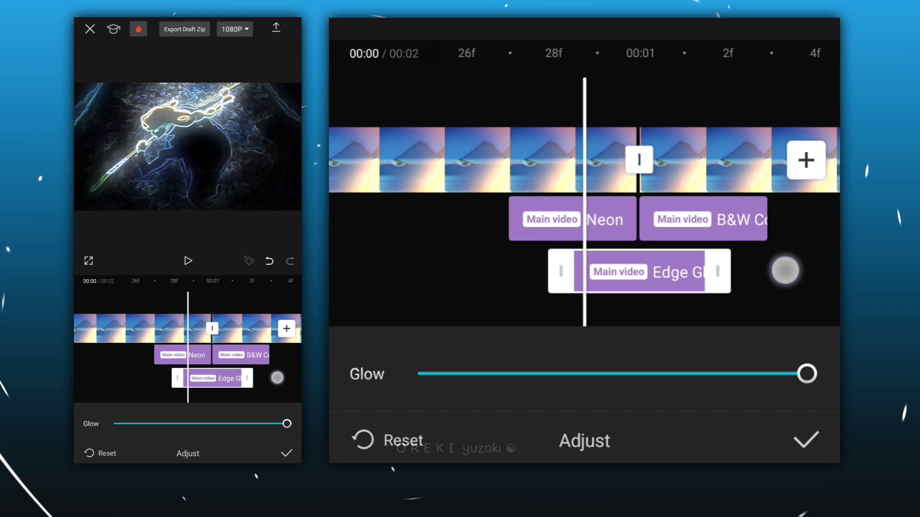
pyautogui.moveTo(806, 374); pyautogui.dragTo(609, 373)
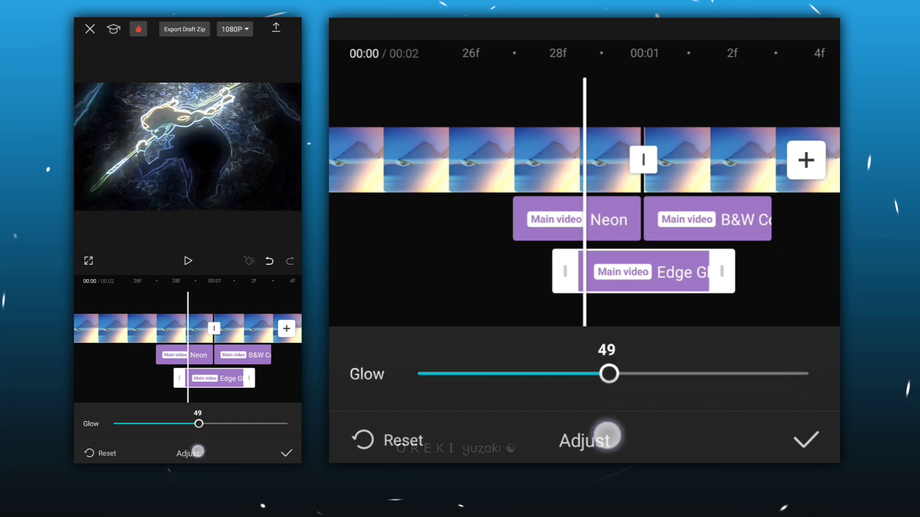
pyautogui.moveTo(608, 374); pyautogui.dragTo(612, 374)
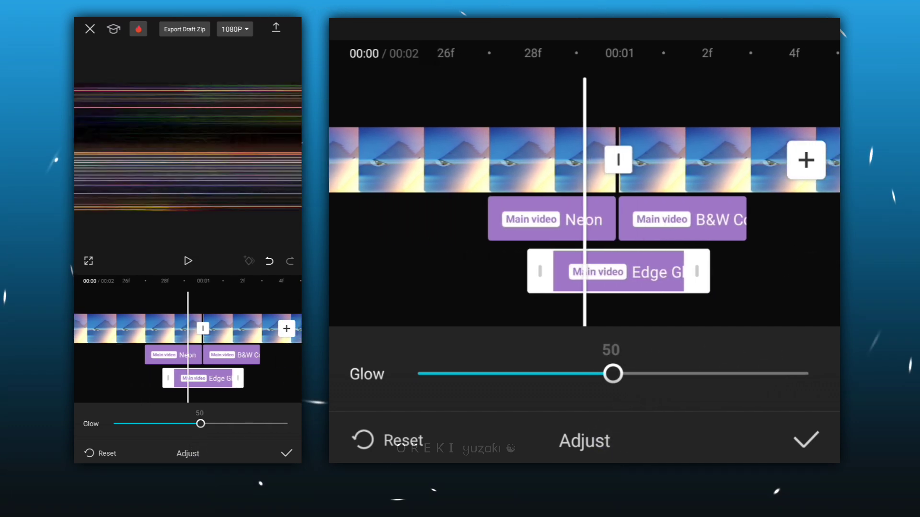
pyautogui.click(804, 442)
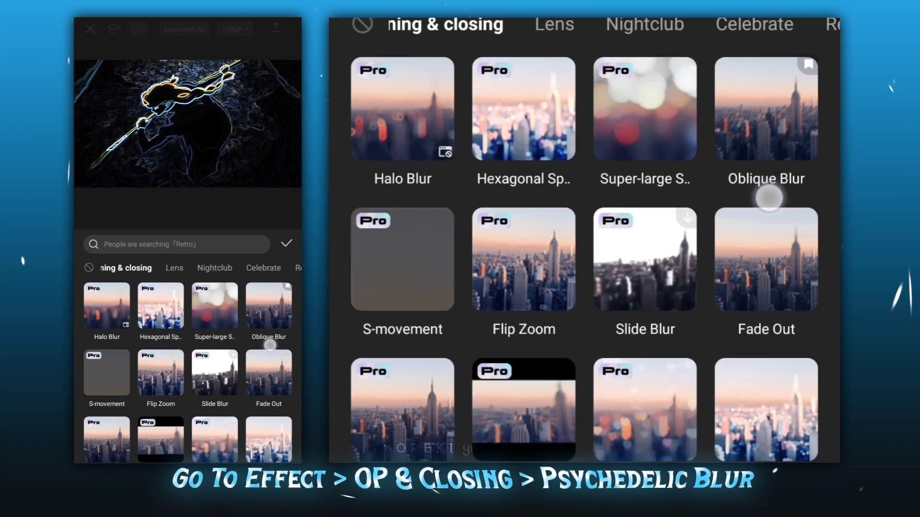
# - Adjust the Psychedelic Blur effect, raising its glow to 78
pyautogui.scroll(-3)
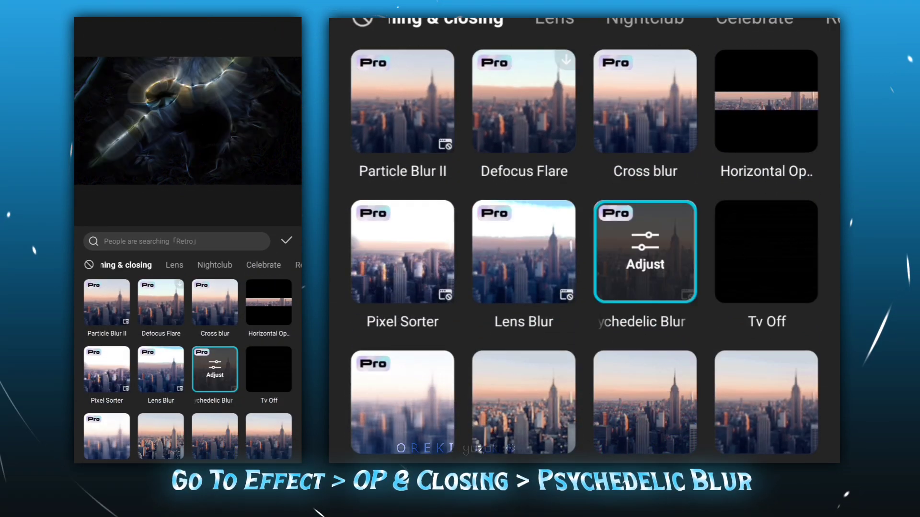
pyautogui.click(645, 251)
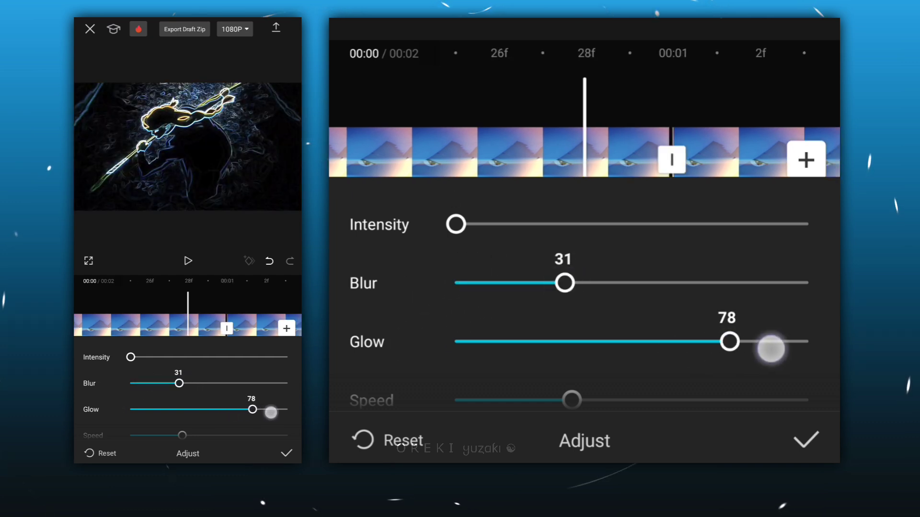
pyautogui.moveTo(729, 341); pyautogui.dragTo(807, 342)
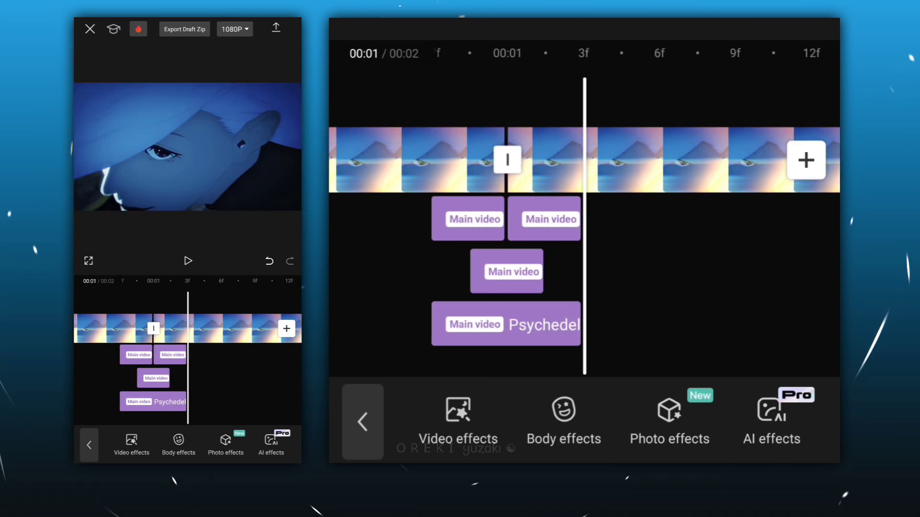
pyautogui.click(467, 219)
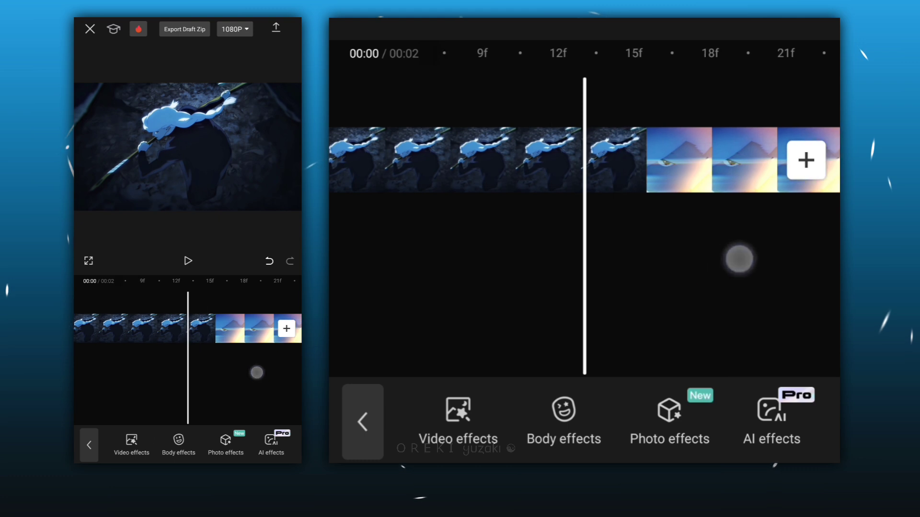
# - Add a saturation -50 adjustment layer and duplicate Adjust1 for the second clip
pyautogui.click(362, 422)
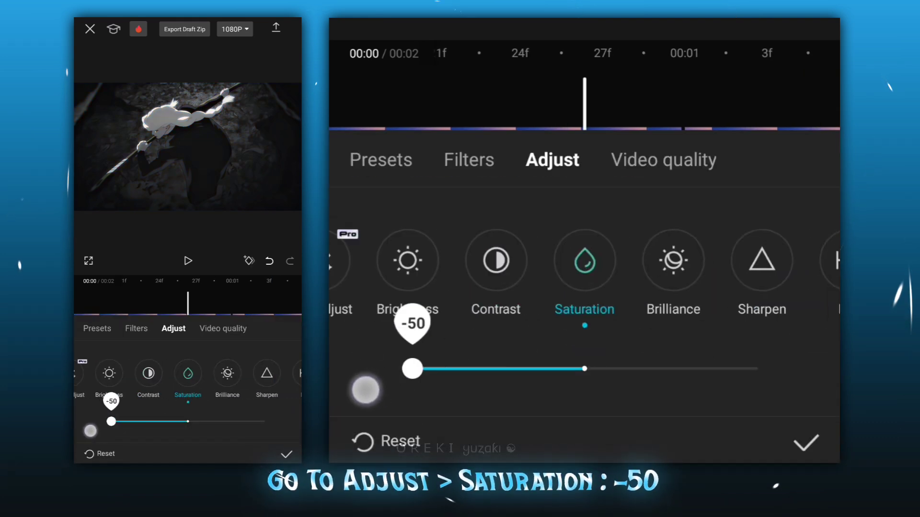
pyautogui.click(805, 443)
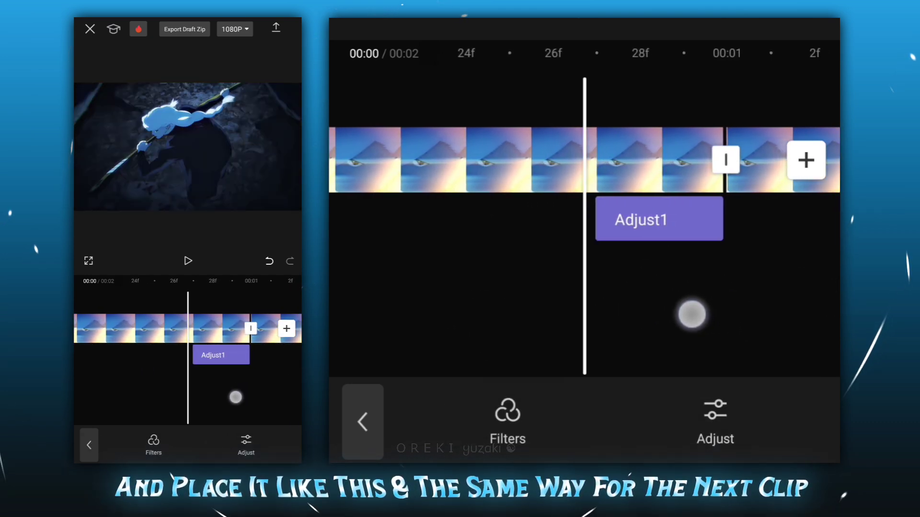
pyautogui.click(659, 218)
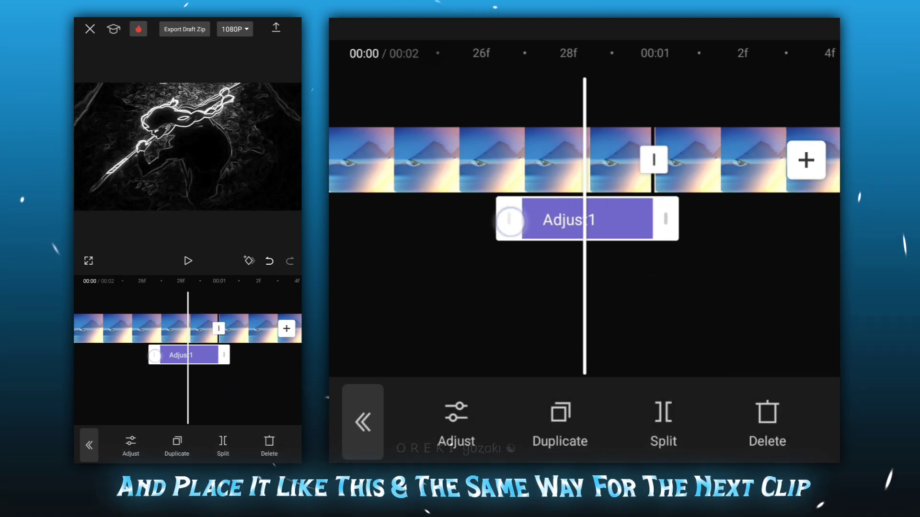
pyautogui.click(560, 421)
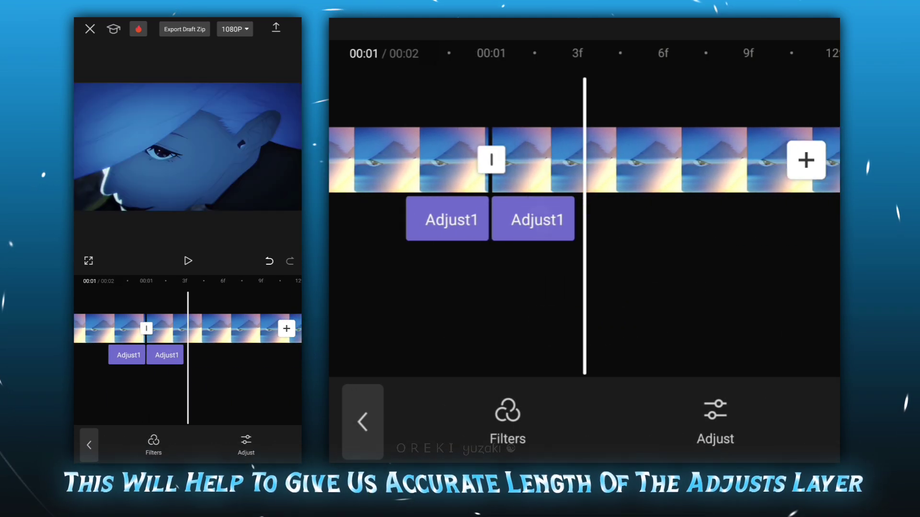
pyautogui.click(533, 218)
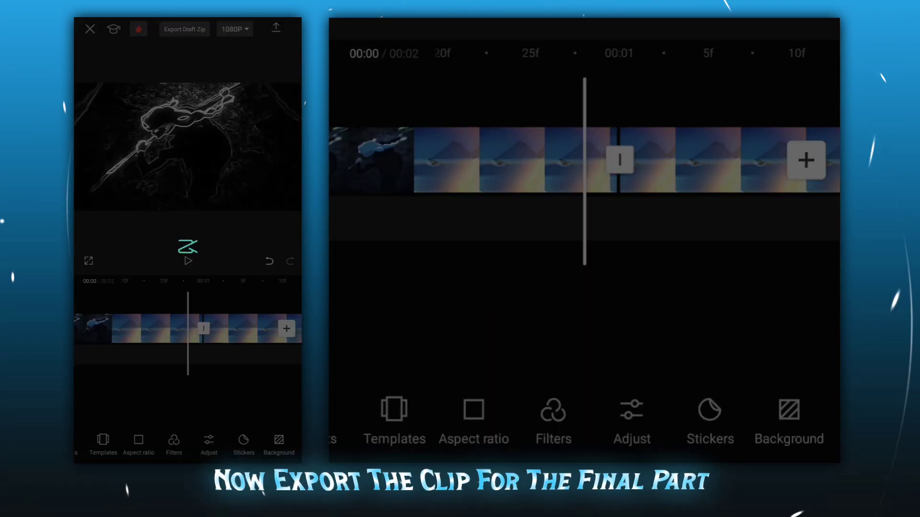
# - Finish exporting the desaturated clip for re-import as an overlay
pyautogui.click(276, 28)
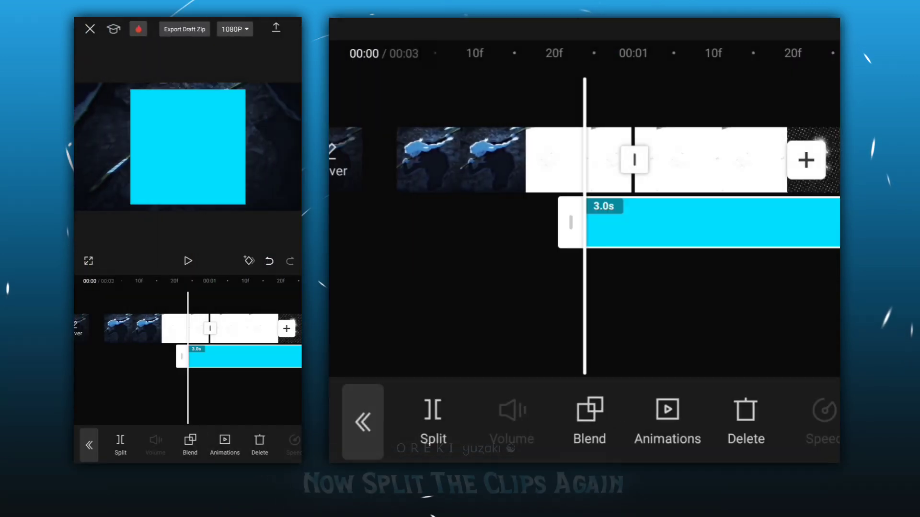
# - Set the overlay clip's blend mode to Overlay
pyautogui.click(588, 414)
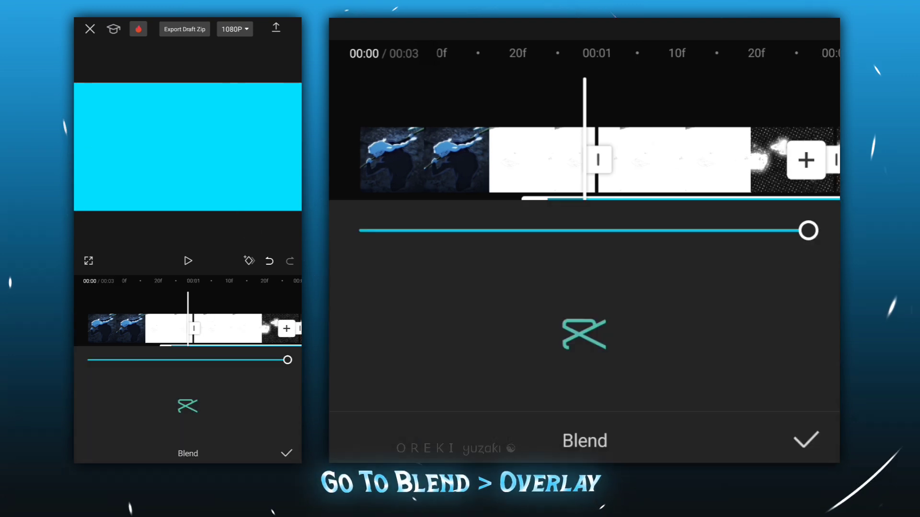
pyautogui.click(643, 266)
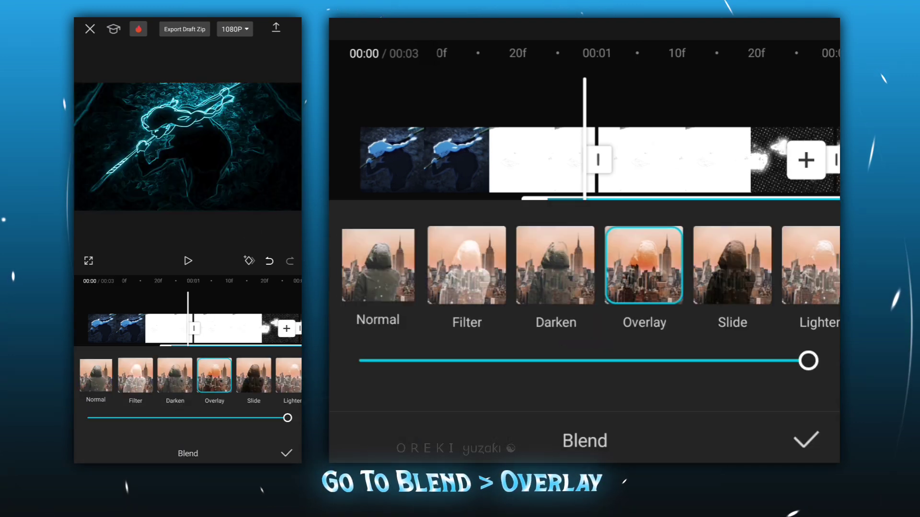
pyautogui.click(805, 441)
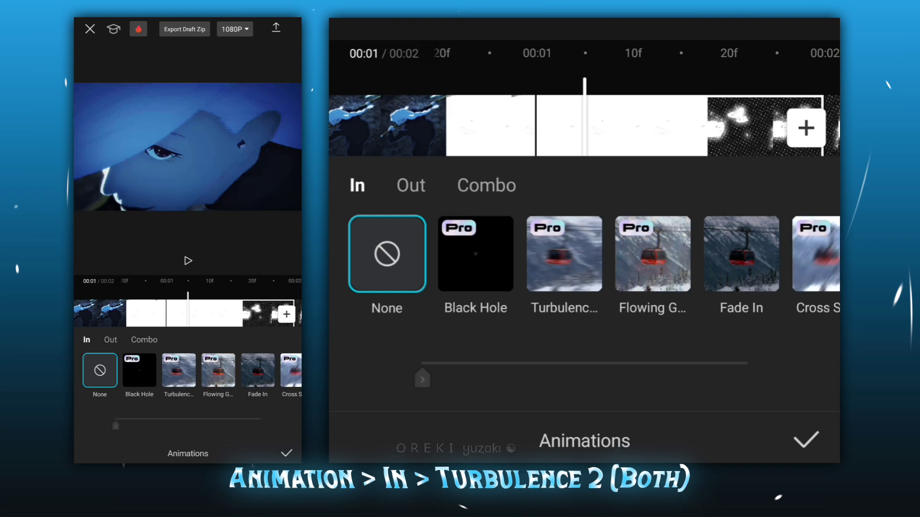
# - Add a Turbulence II entrance animation of 0.2s, and 0.3s on the second clip
pyautogui.click(563, 254)
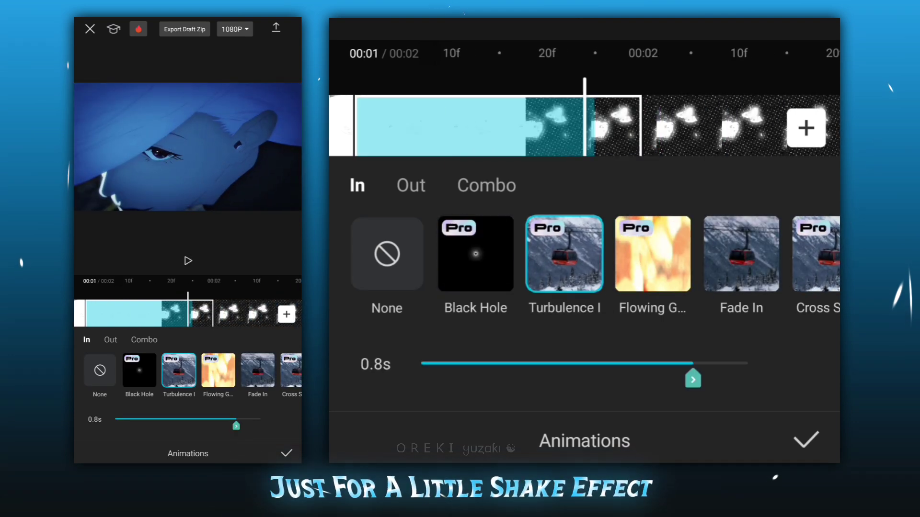
pyautogui.moveTo(692, 379); pyautogui.dragTo(499, 380)
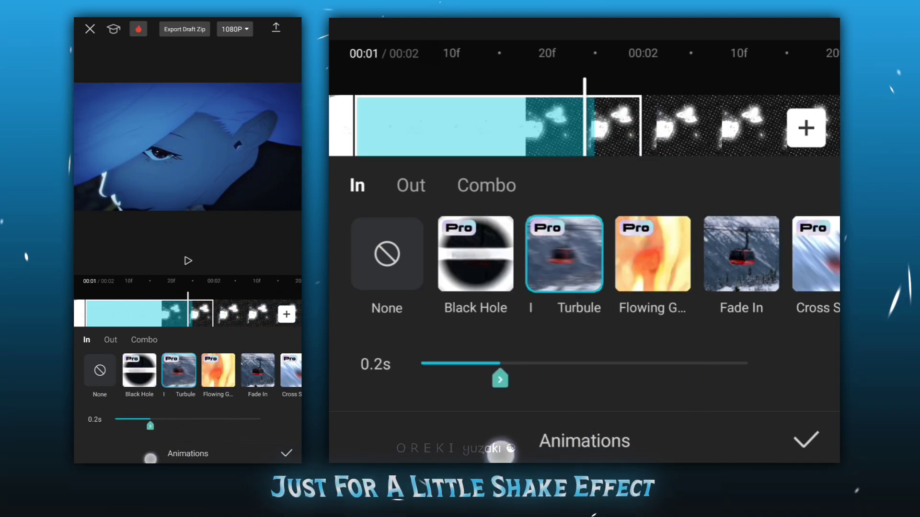
pyautogui.moveTo(500, 379); pyautogui.dragTo(507, 379)
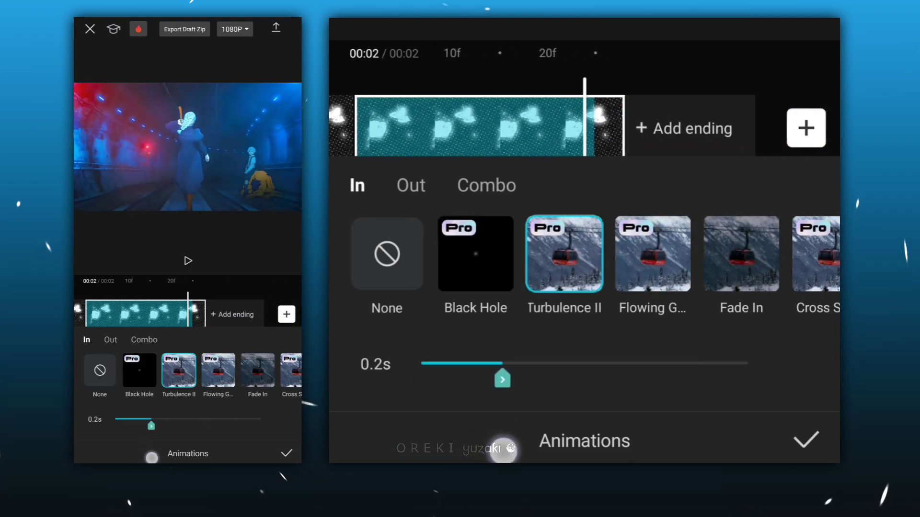
pyautogui.moveTo(502, 380); pyautogui.dragTo(509, 379)
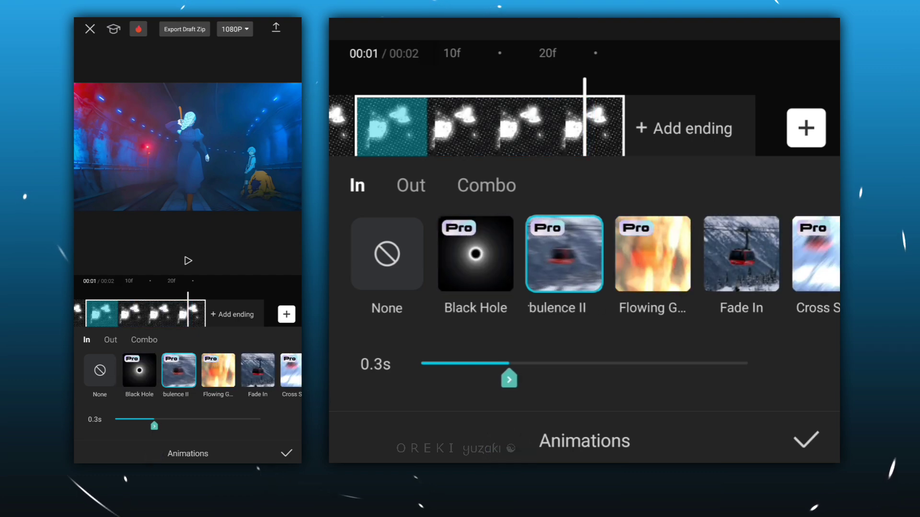